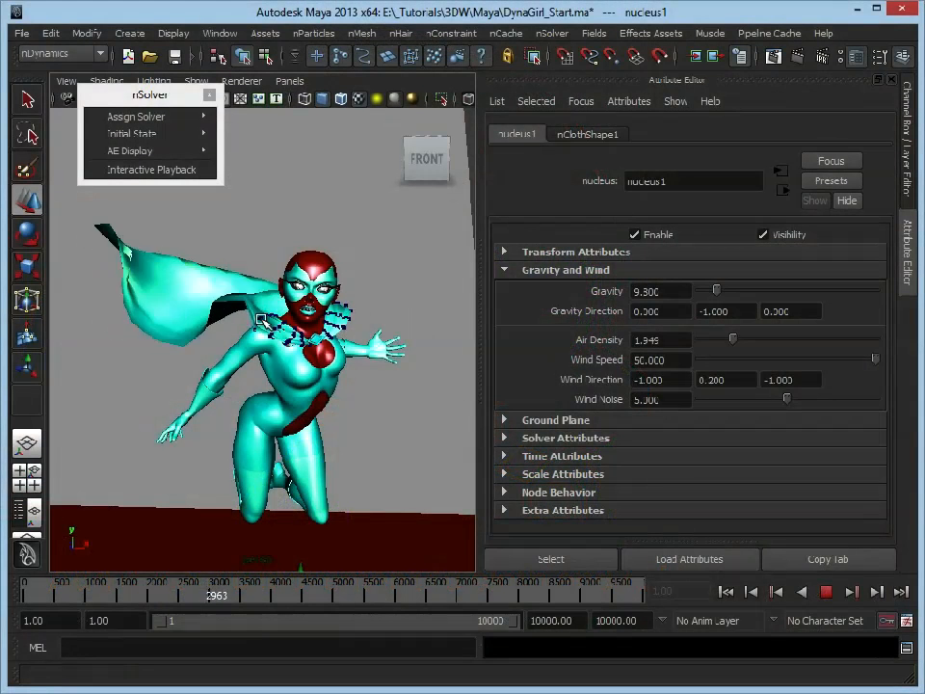
Show the cape's nClothShape1 attributes with Collisions collapsed and Dynamic Properties expanded
click(751, 591)
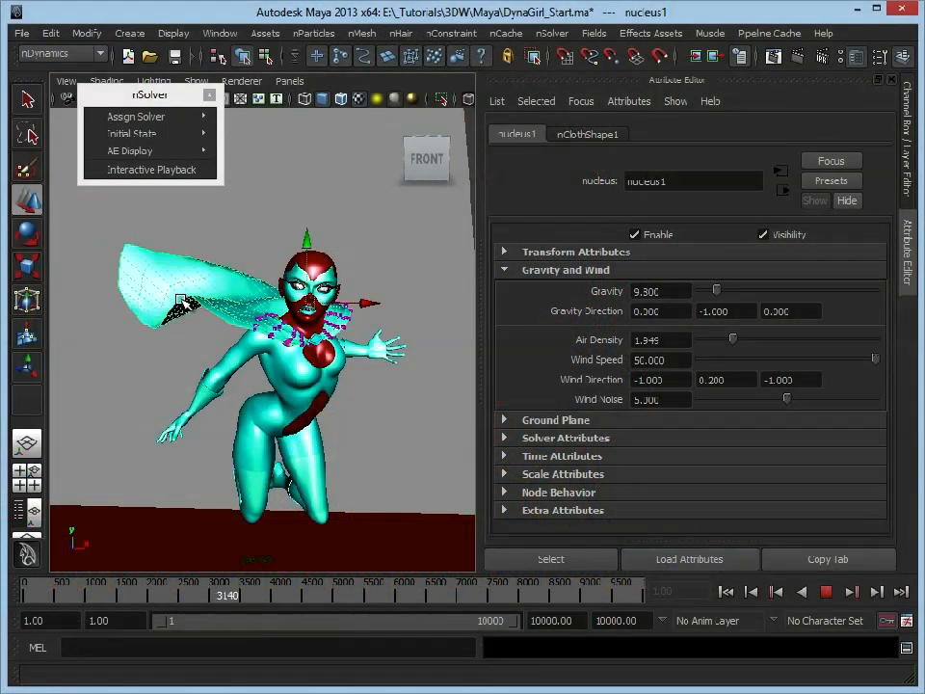
click(586, 135)
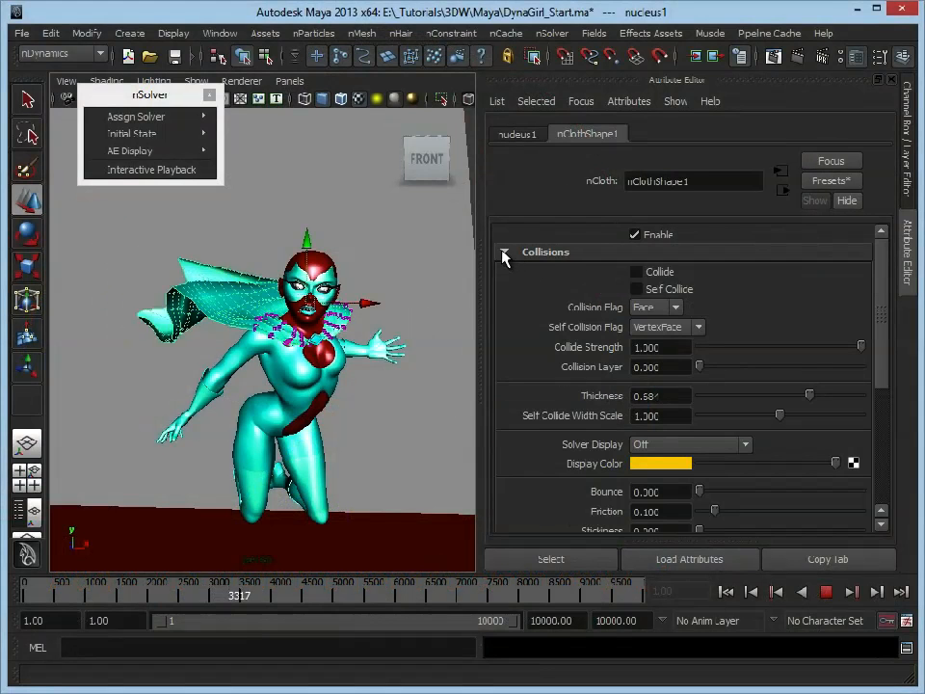
click(503, 251)
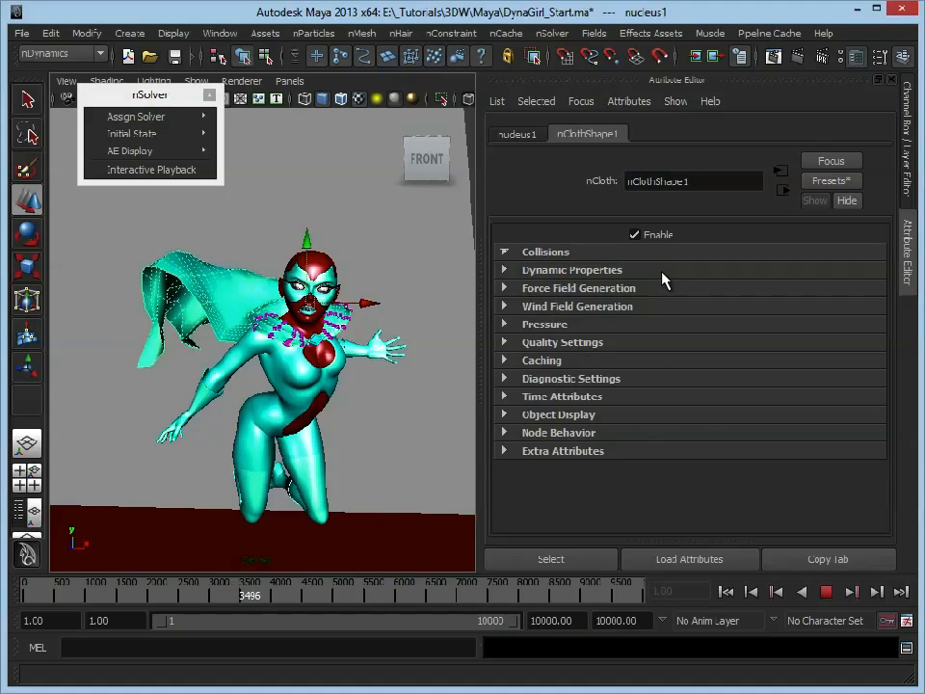
click(570, 270)
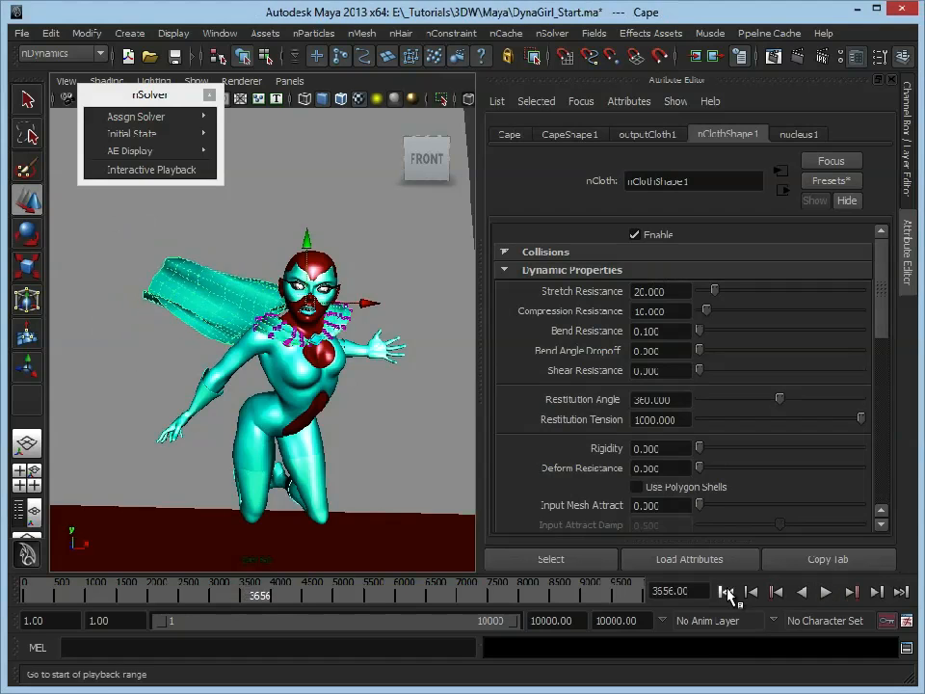
Start interactive playback and raise the cape's stretch resistance to 200
click(151, 170)
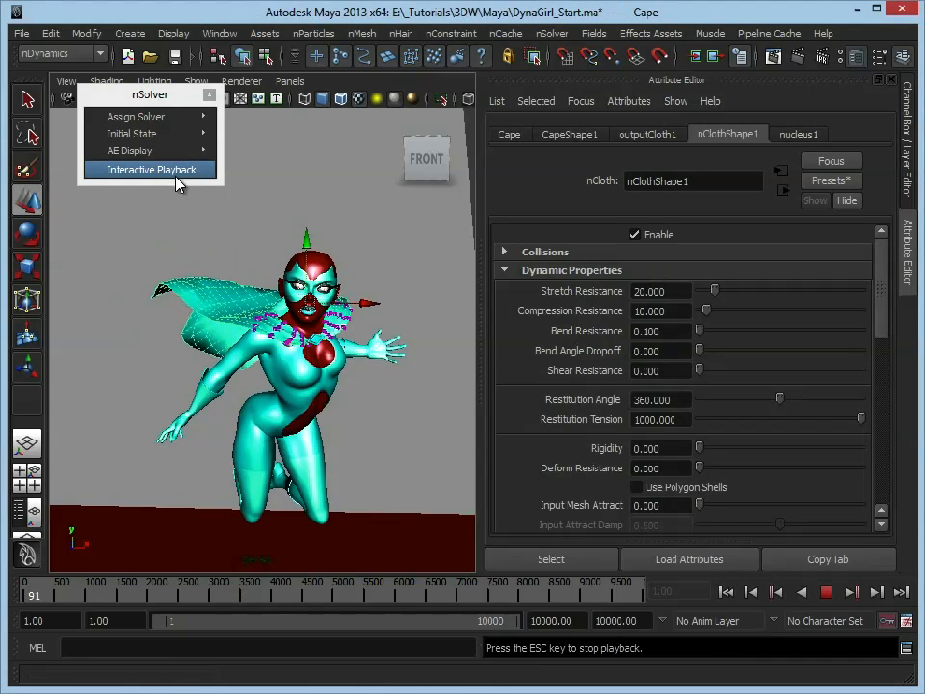
click(151, 170)
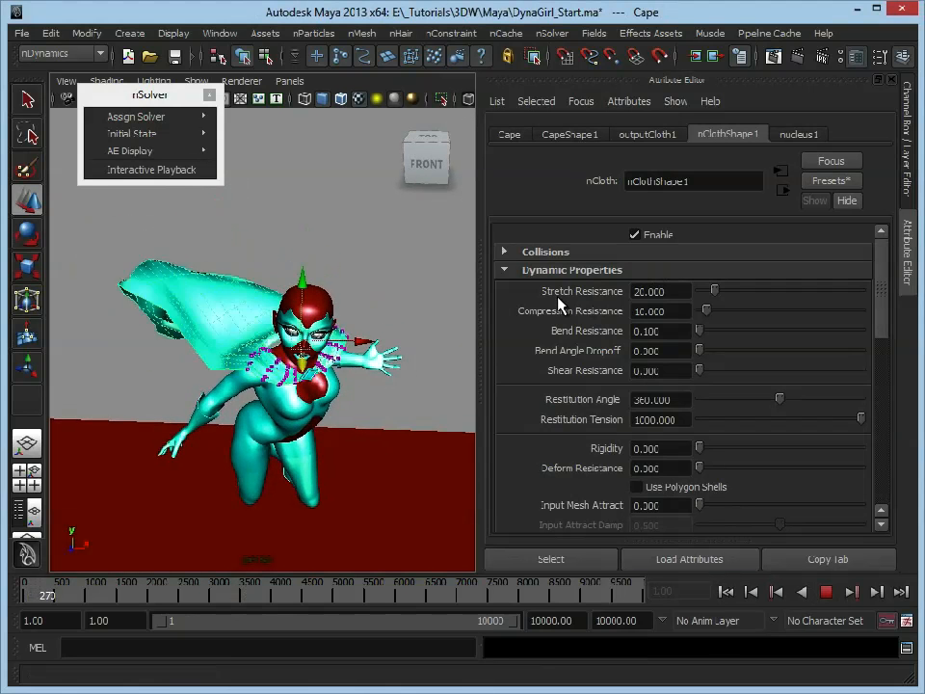
drag(715, 289, 792, 289)
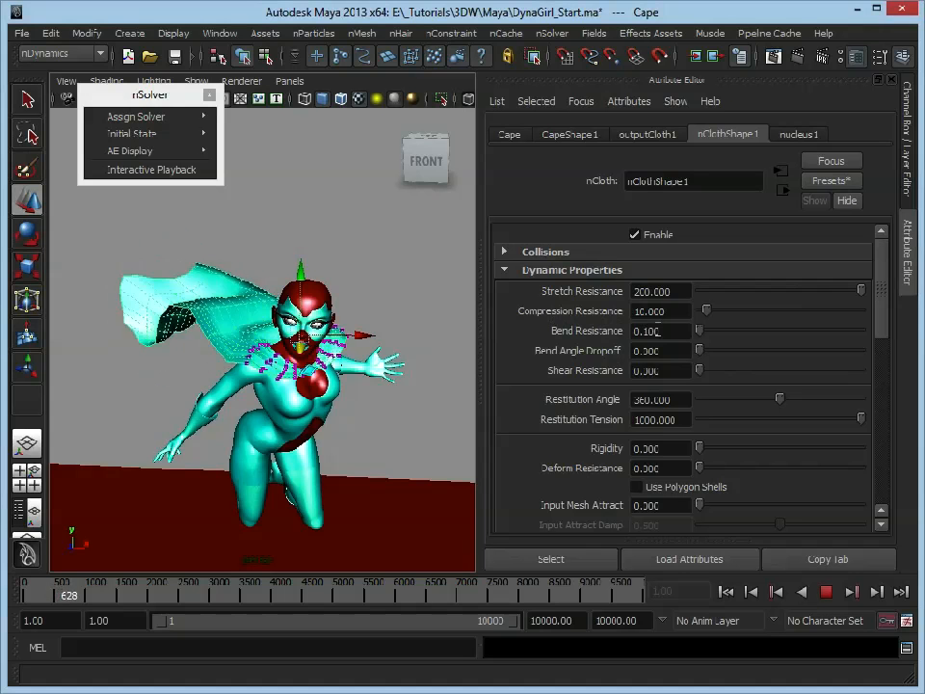
Test higher bend resistance values live, then settle it at 0.2
drag(697, 331, 723, 332)
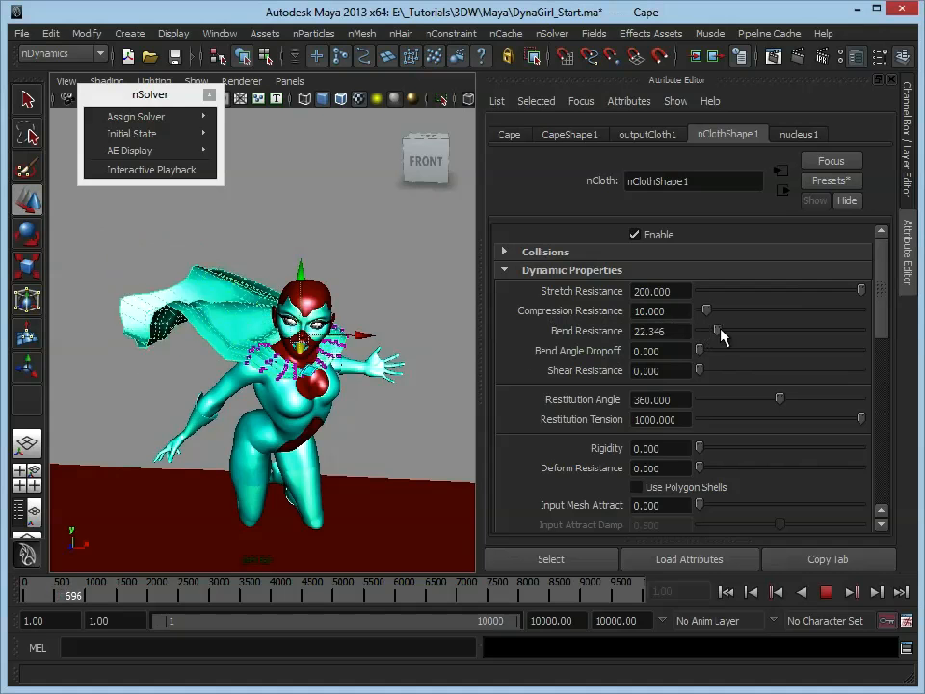
drag(722, 336, 790, 331)
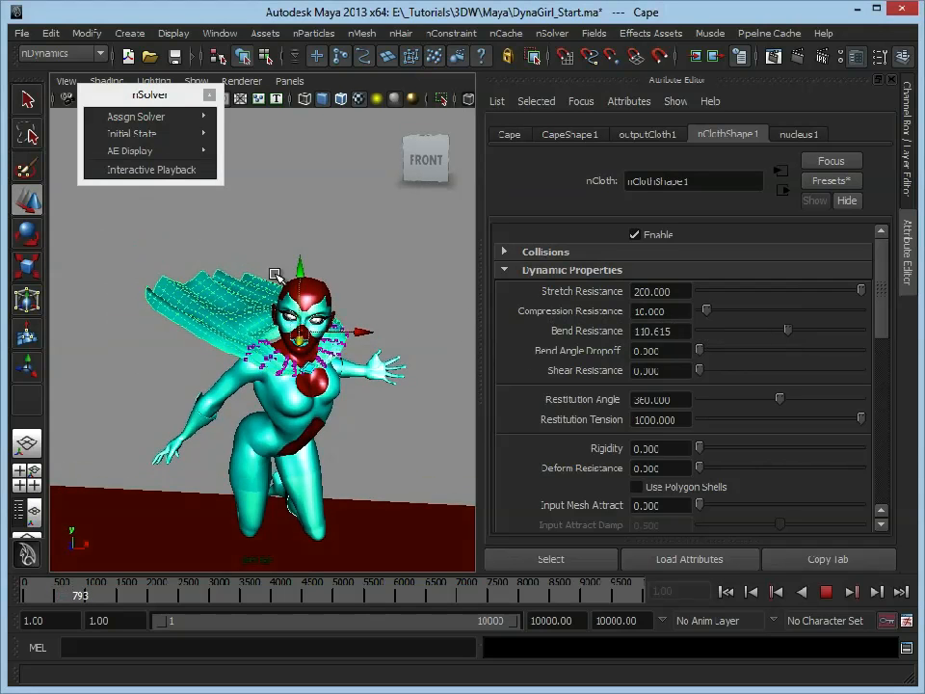
drag(787, 331, 778, 331)
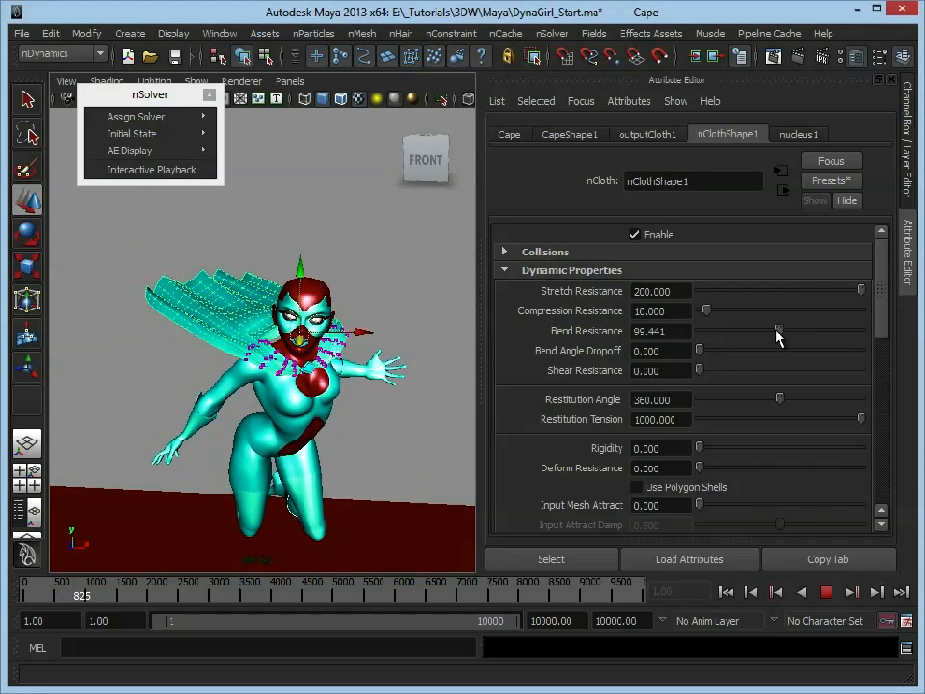
drag(779, 337, 713, 331)
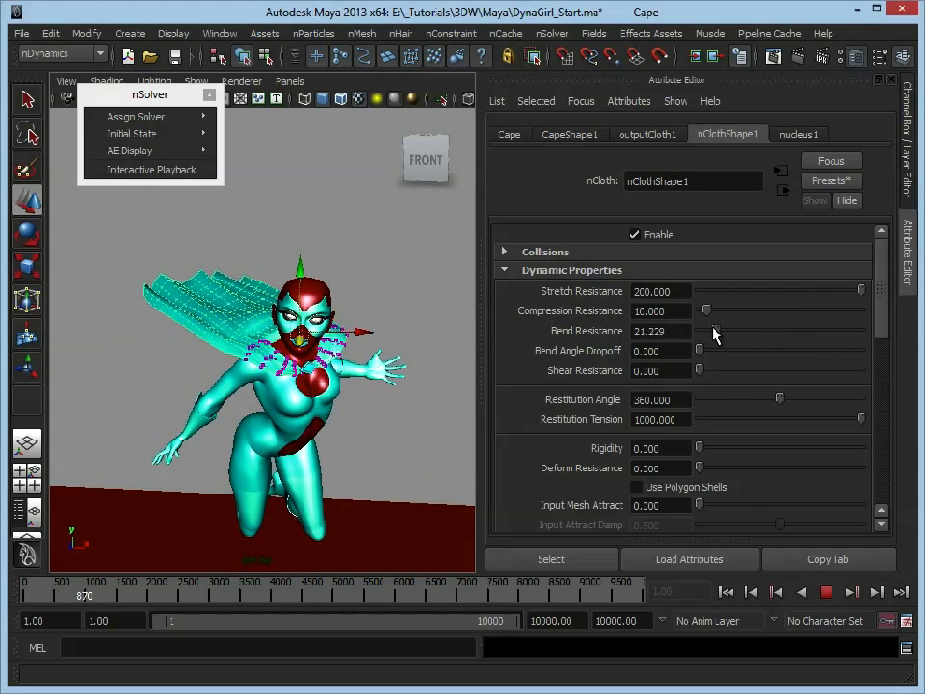
drag(703, 331, 697, 331)
text(0.200)
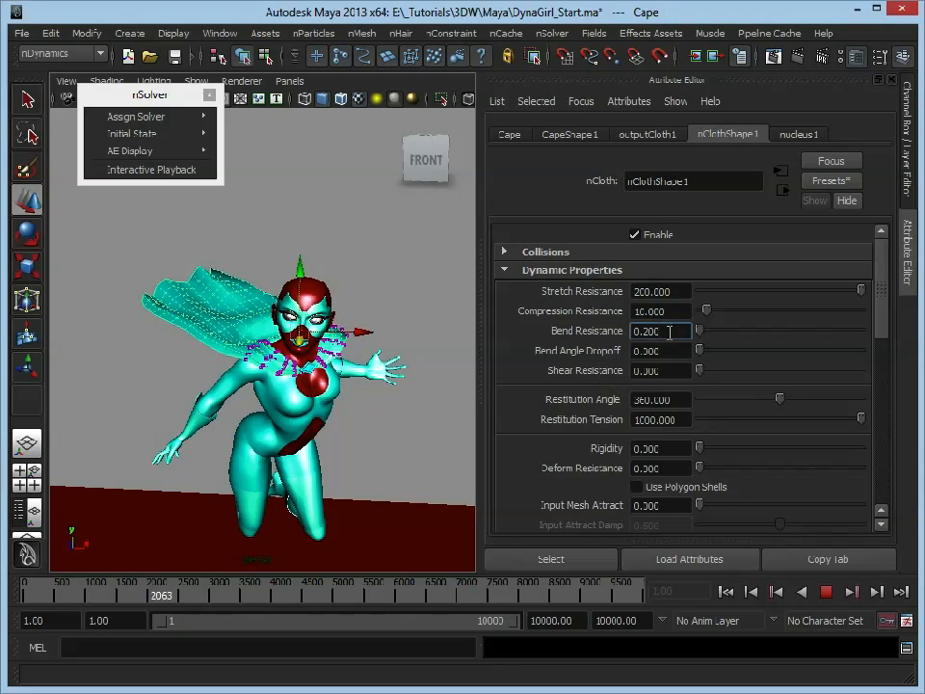
Restart interactive playback and set stretch resistance to 75.33 and bend resistance to 0.15
click(825, 592)
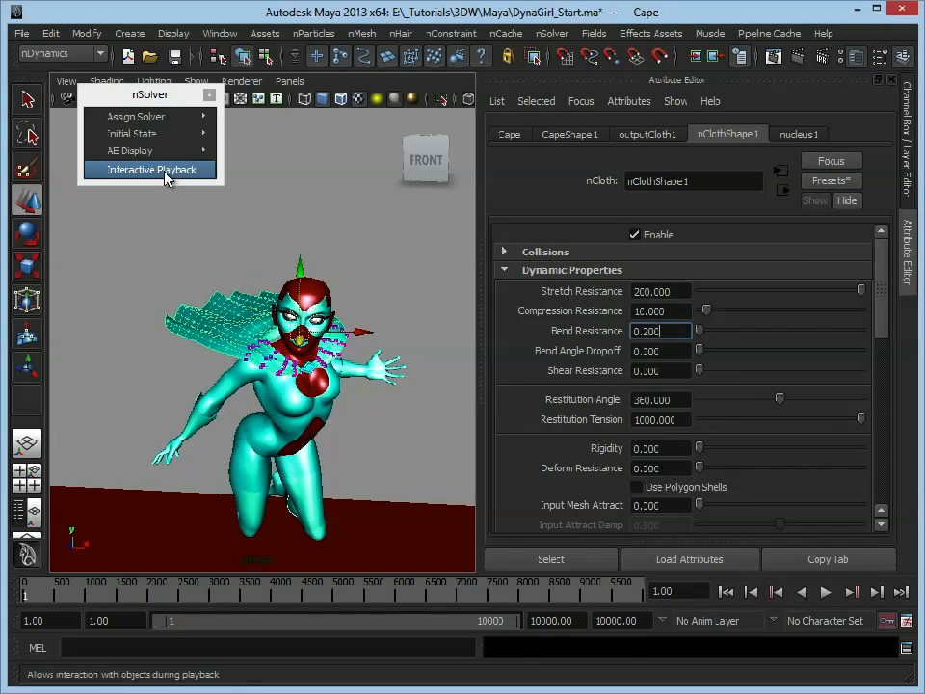
click(149, 169)
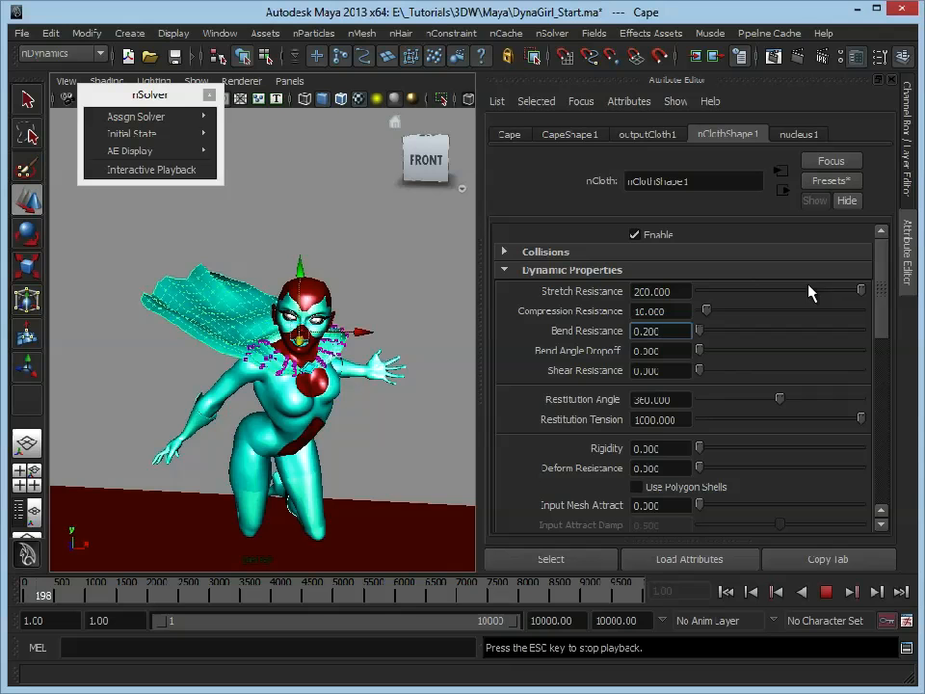
drag(858, 289, 747, 289)
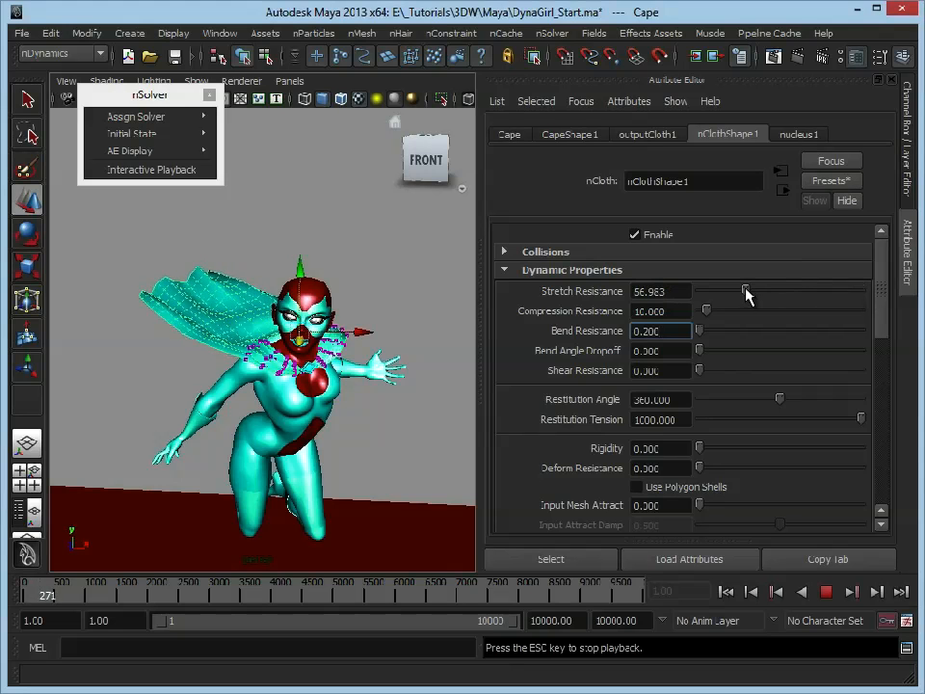
drag(747, 289, 742, 289)
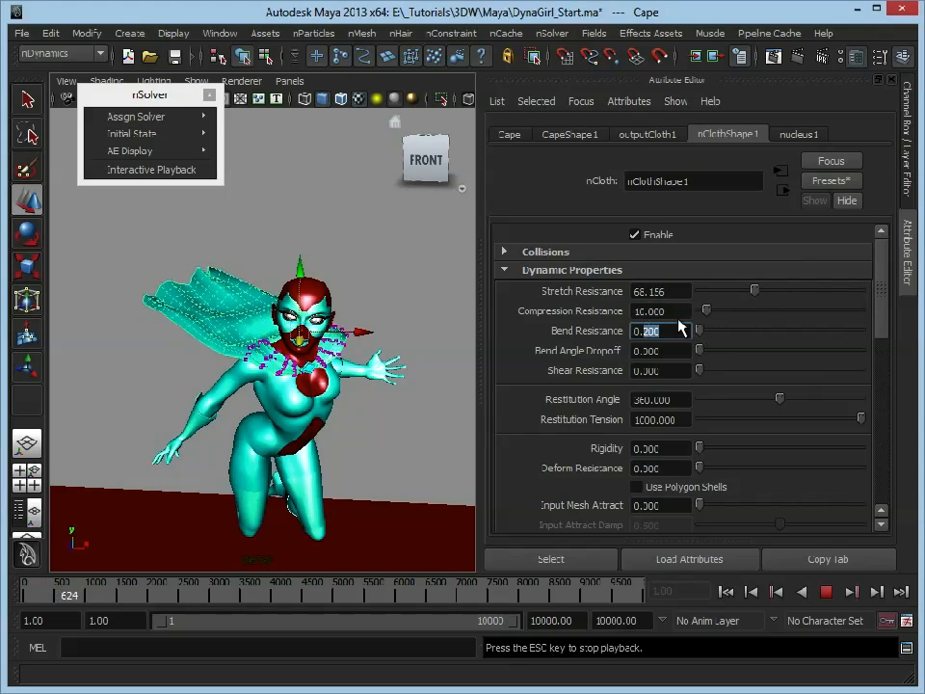
click(659, 331)
text(0.150)
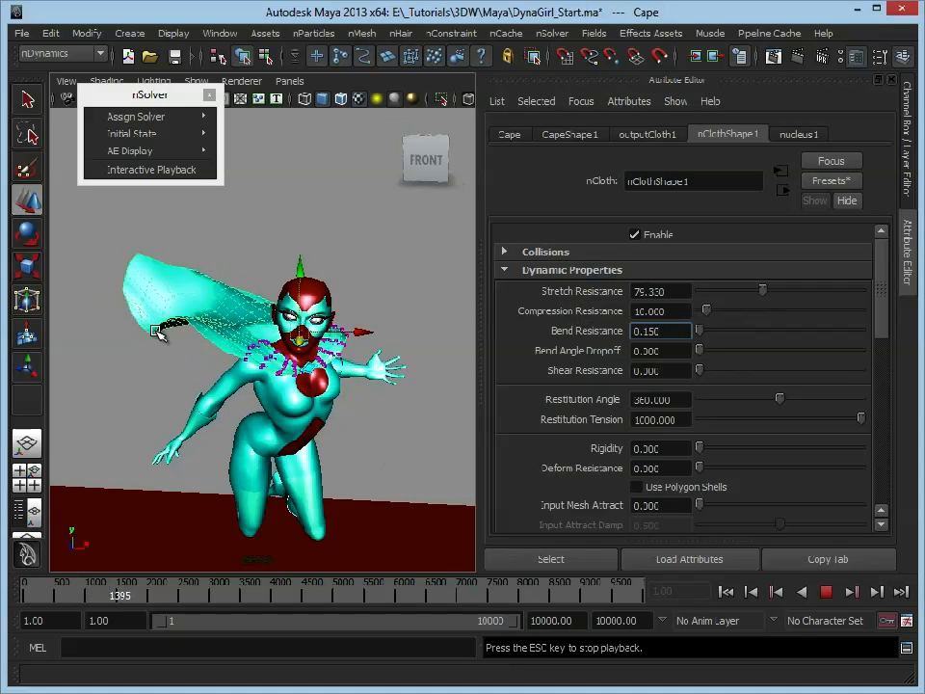
Adjust compression resistance up and down, settling at about 23.7
drag(705, 310, 749, 311)
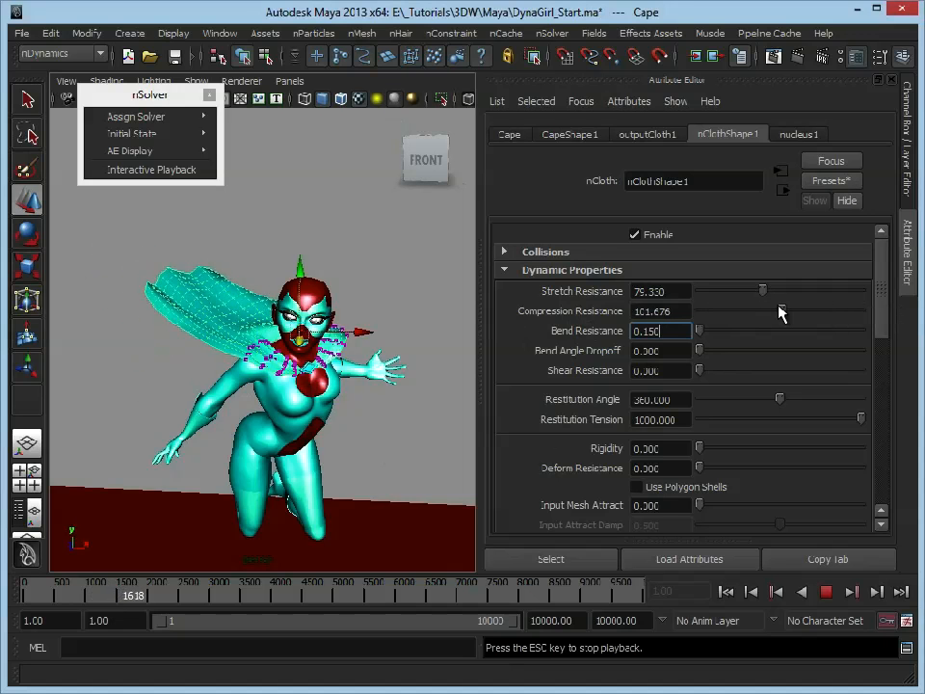
drag(761, 310, 732, 310)
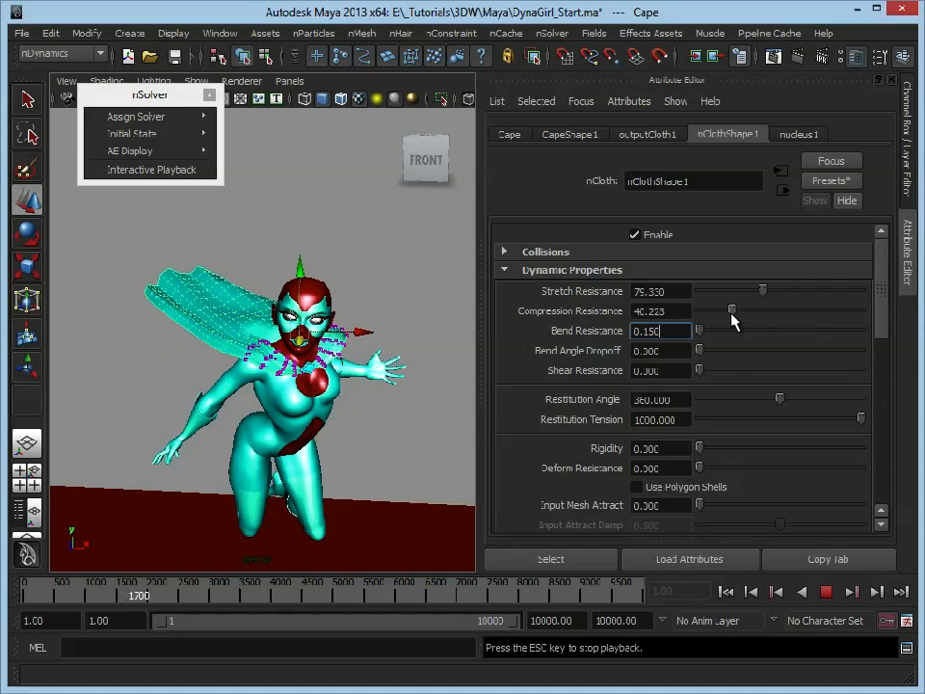
drag(732, 310, 716, 310)
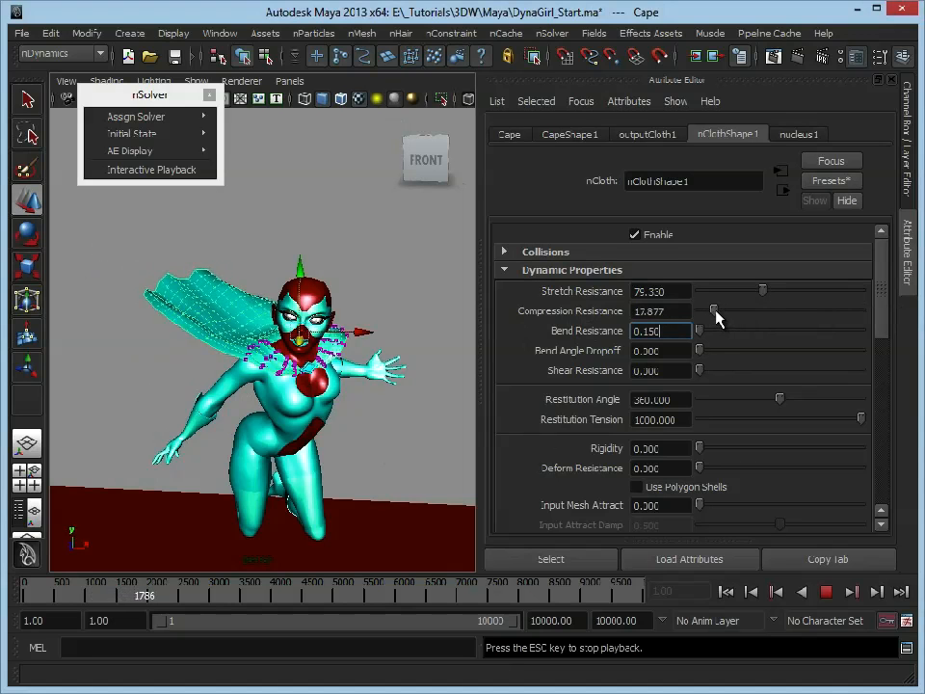
drag(698, 308, 716, 308)
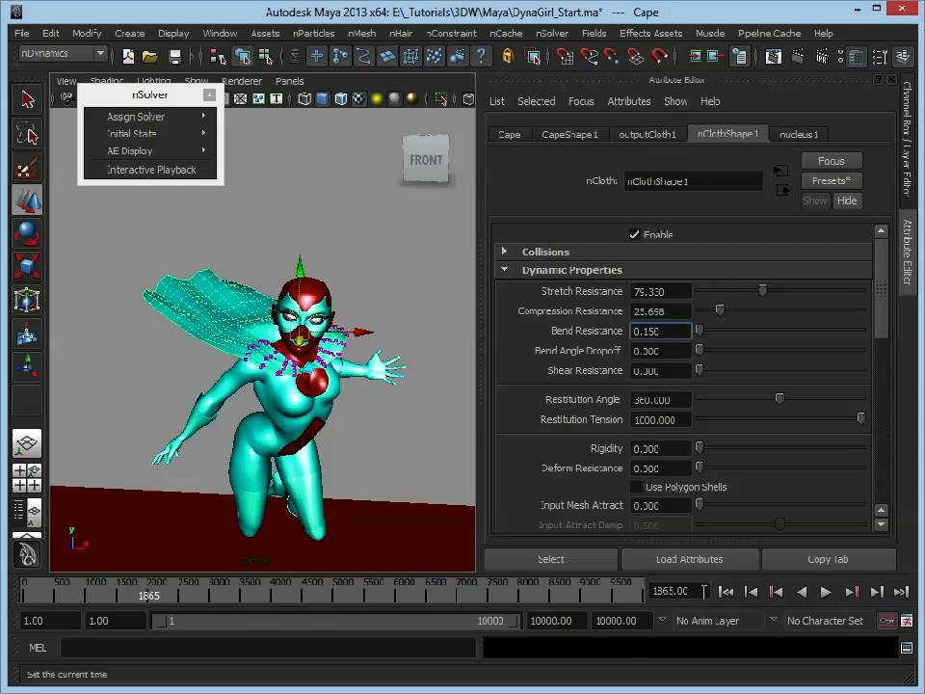
Replay the cape live and show the nucleus1 gravity and wind settings with air density 1.2
click(149, 170)
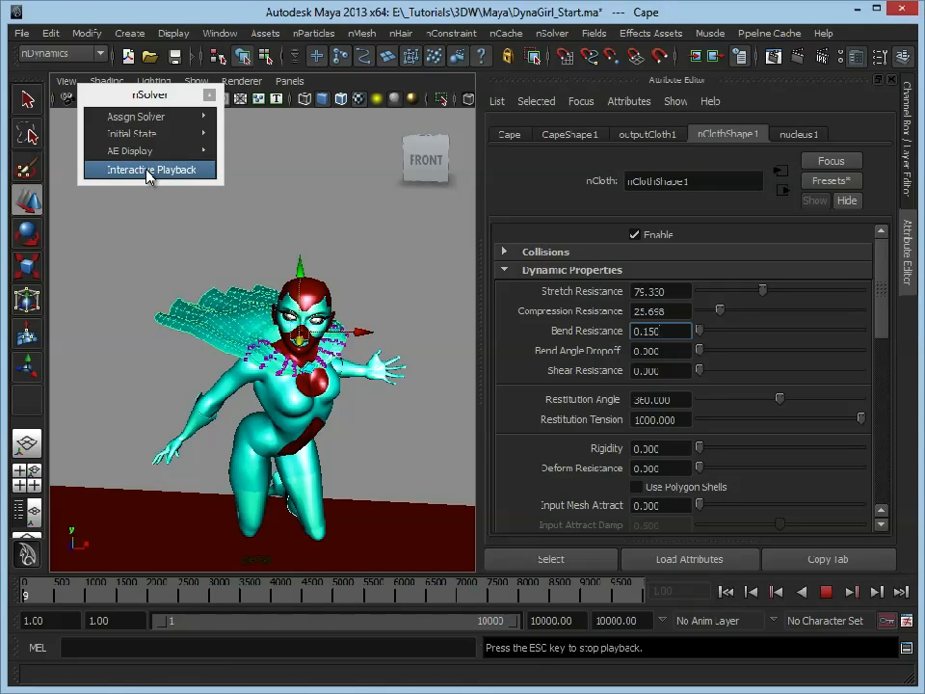
click(150, 169)
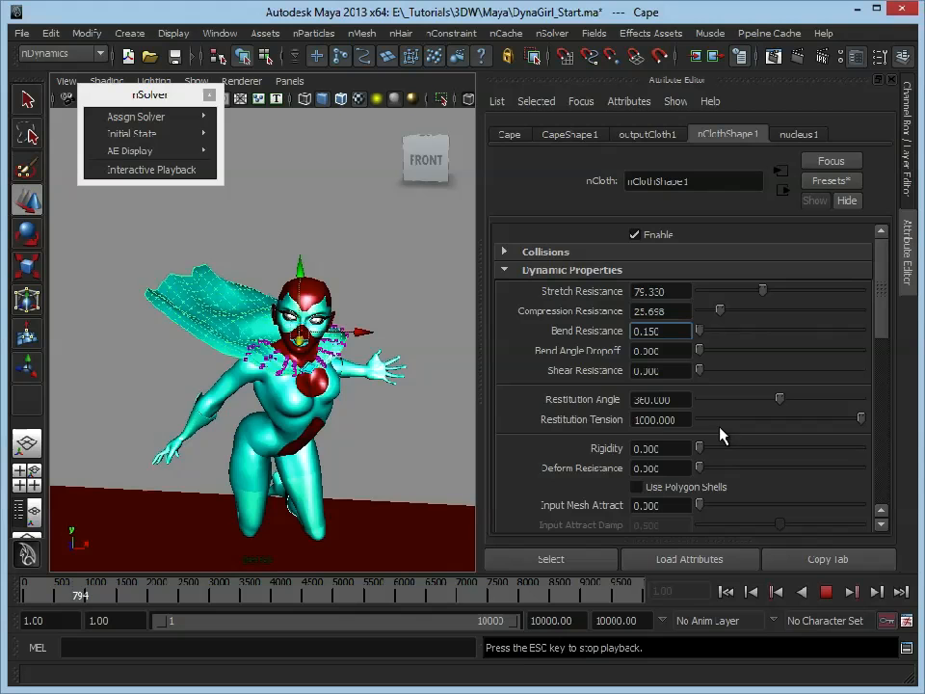
click(798, 133)
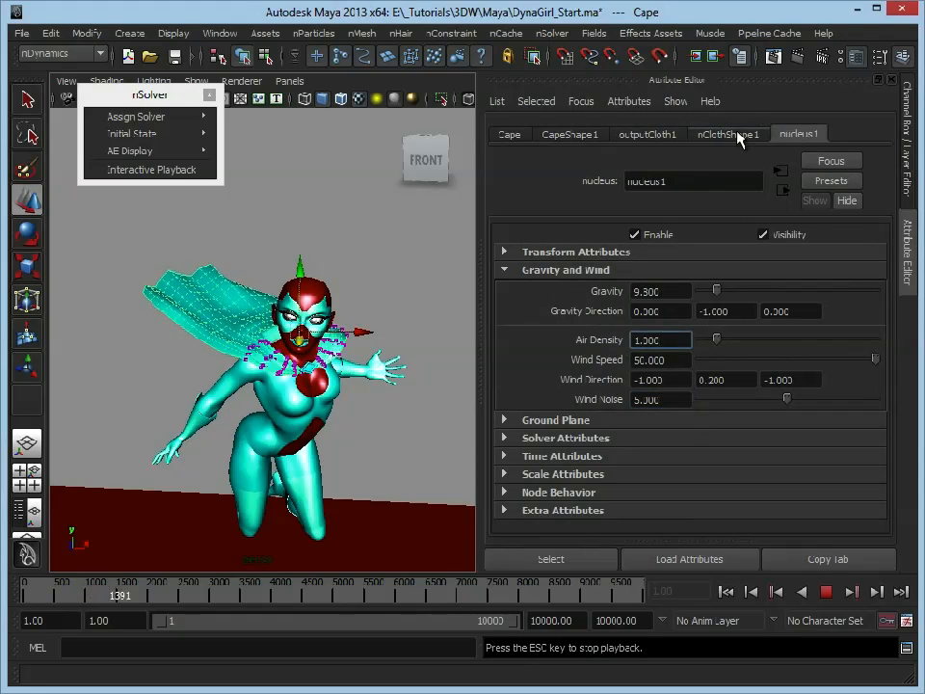
Stop playback and return the cape simulation to its first frame with nothing selected
click(726, 134)
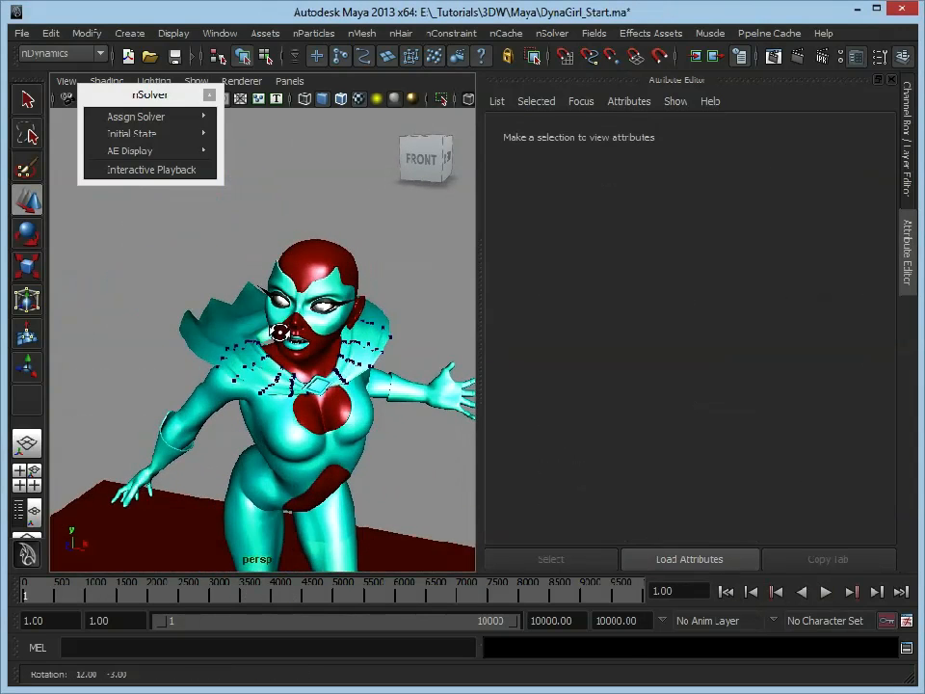
Check the cape's nClothShape1 attributes, deselect, and replay the simulation with interactive playback
click(824, 591)
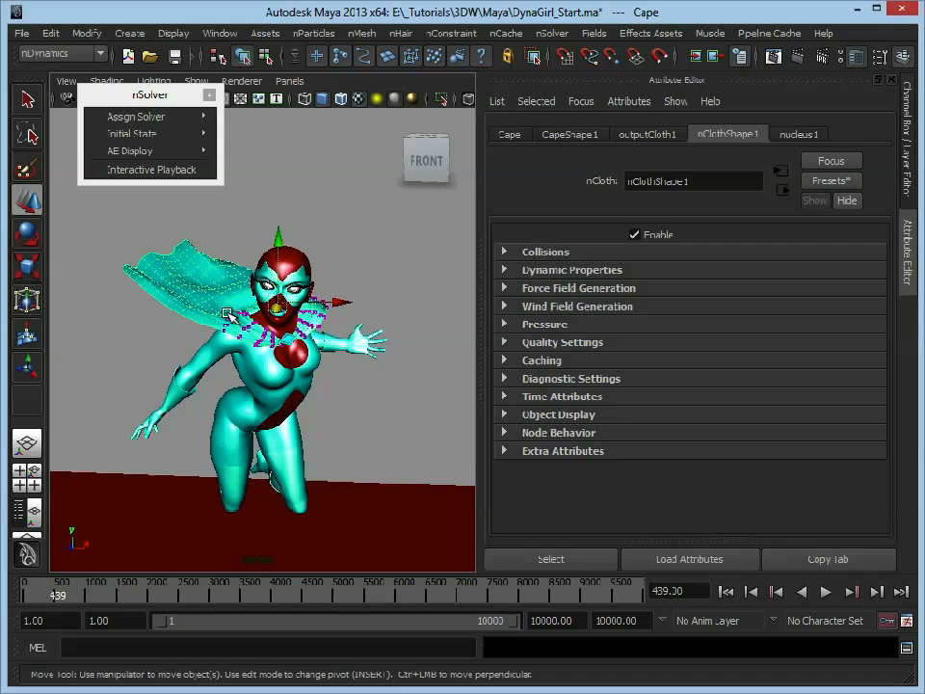
mouse_move(366, 450)
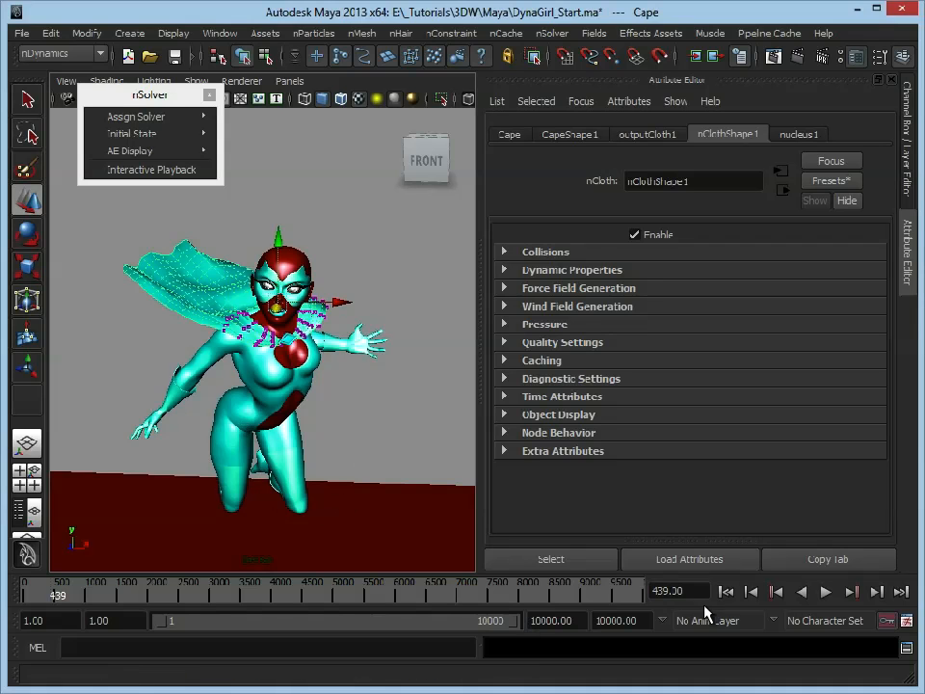
click(151, 170)
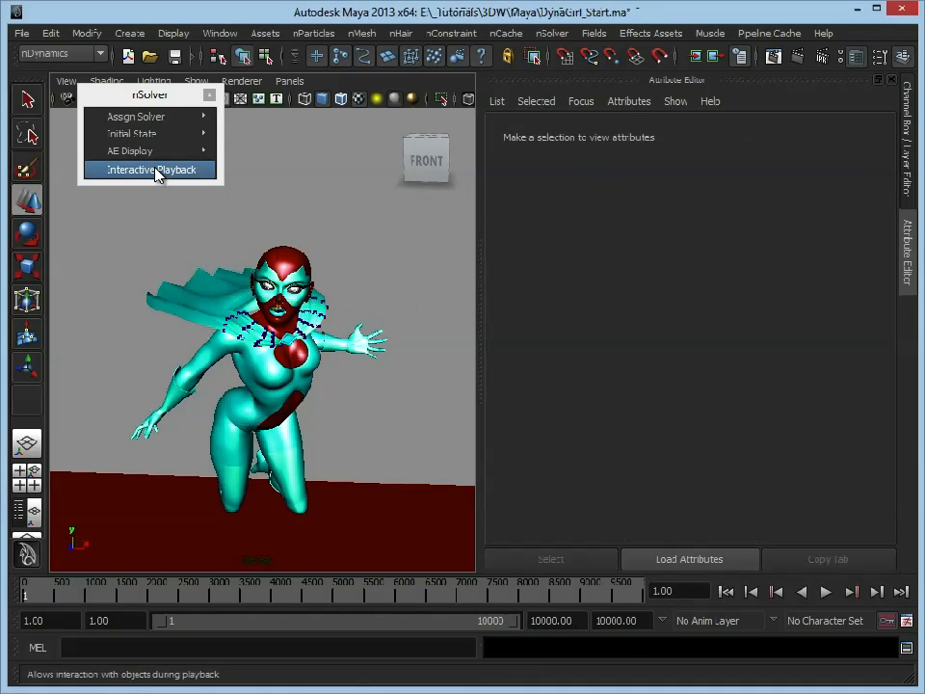
click(150, 170)
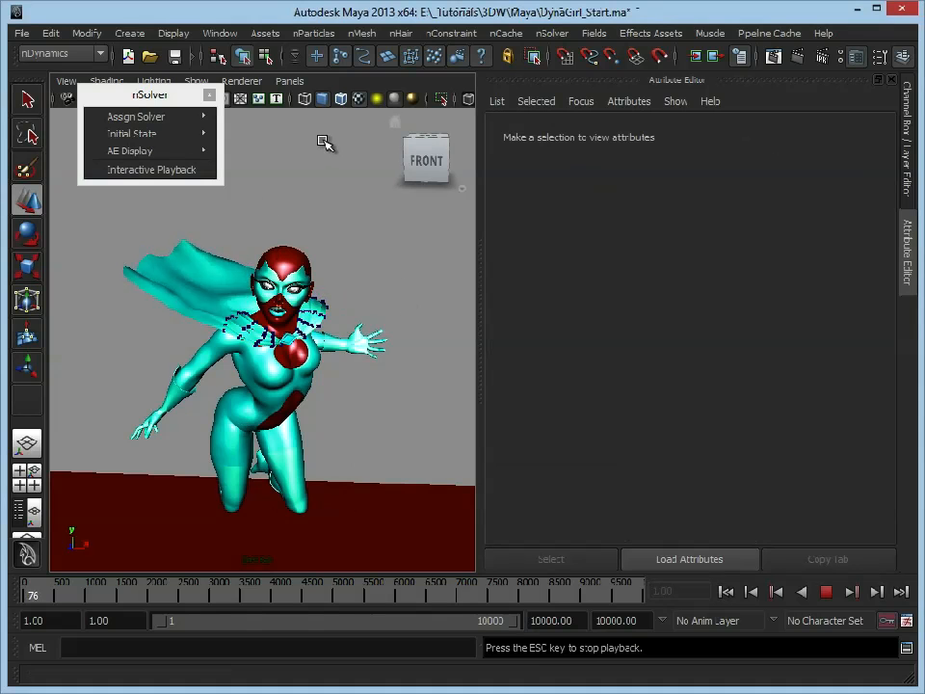